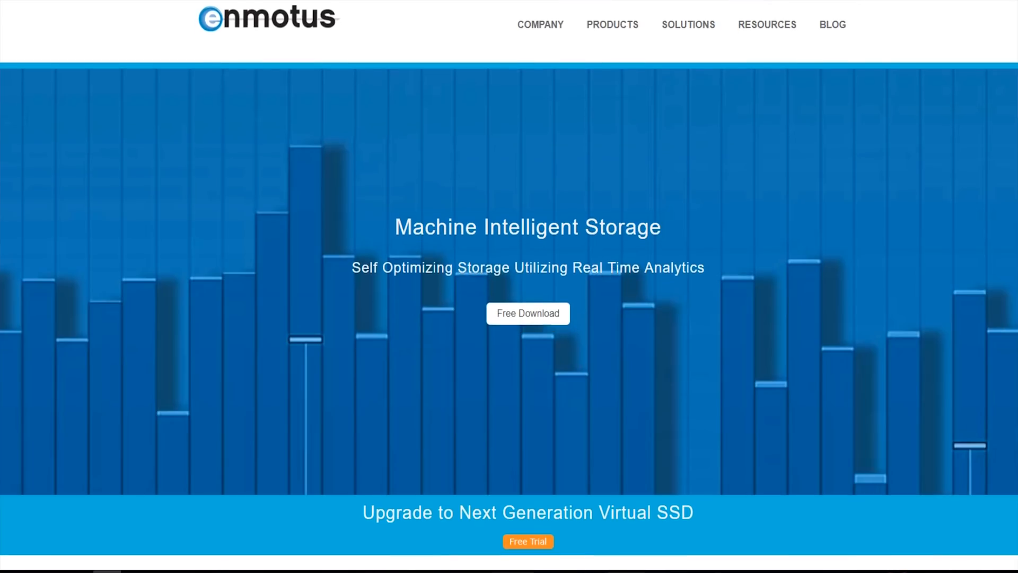
pyautogui.scroll(-3)
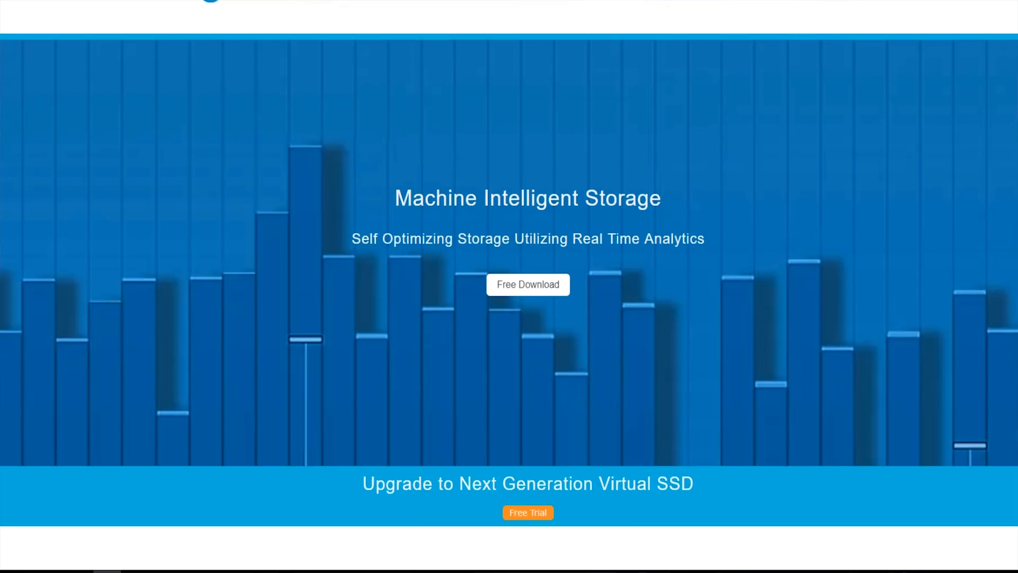
pyautogui.scroll(-3)
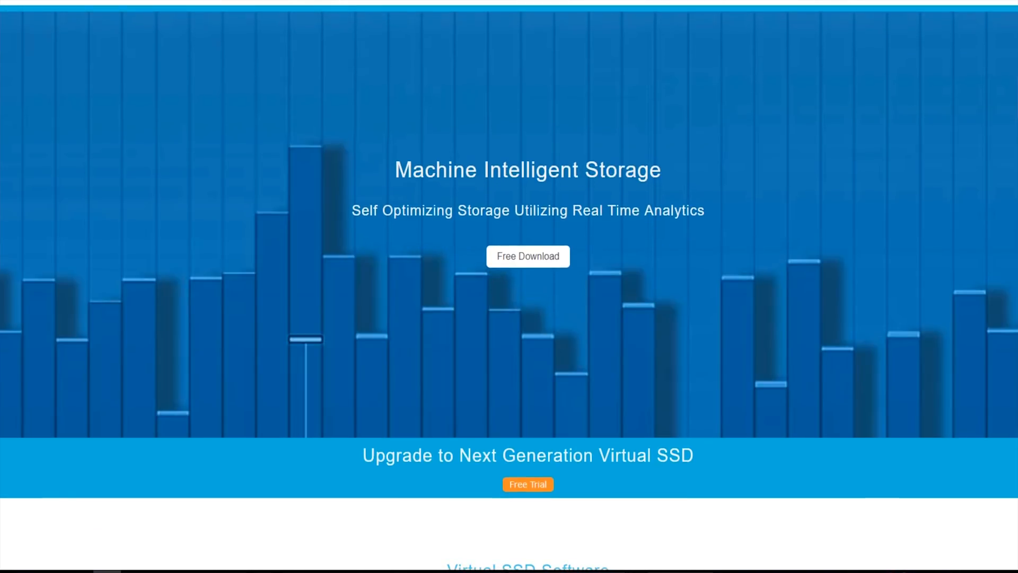
pyautogui.scroll(-3)
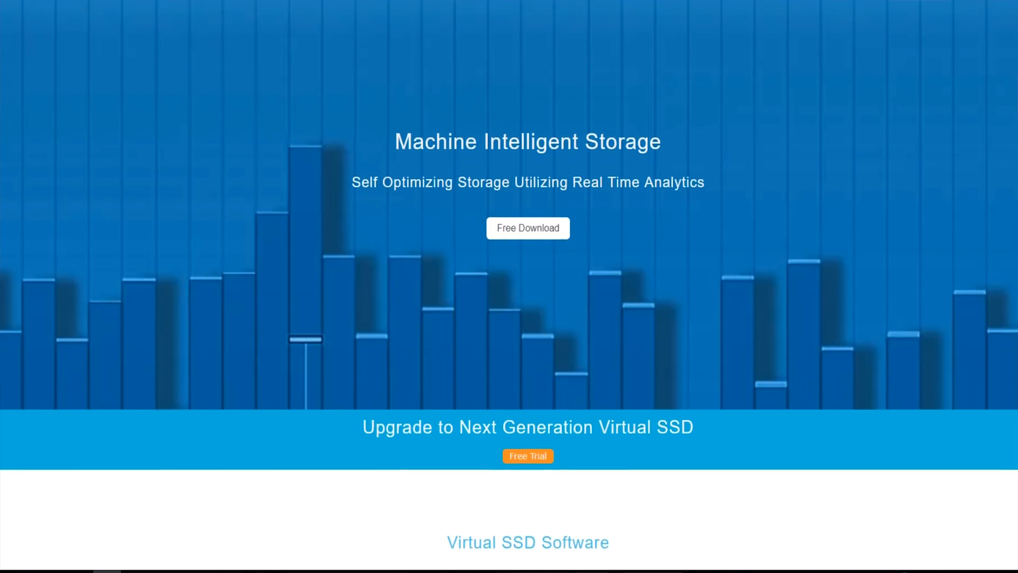
pyautogui.scroll(-3)
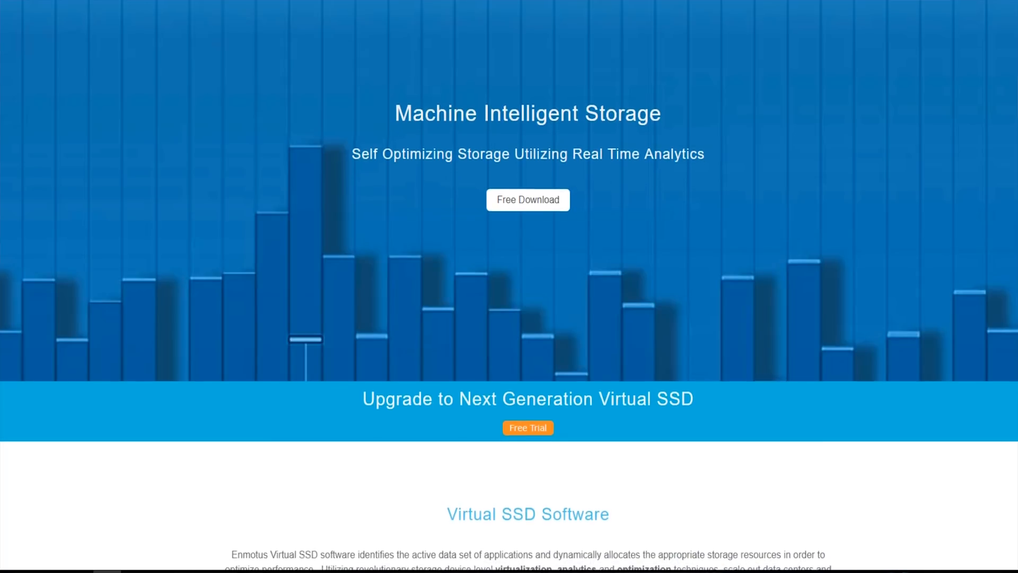
pyautogui.scroll(-3)
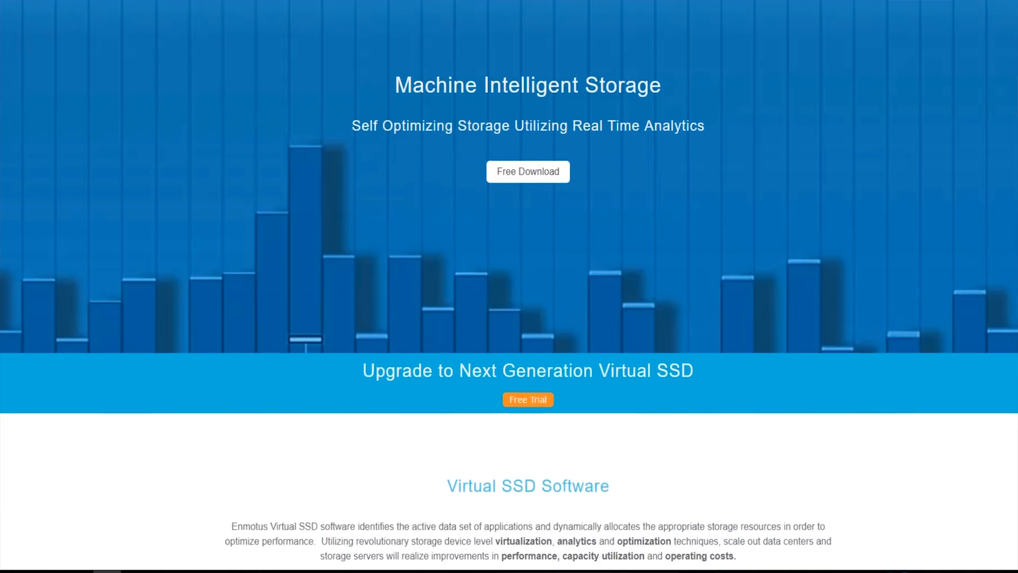
pyautogui.scroll(-3)
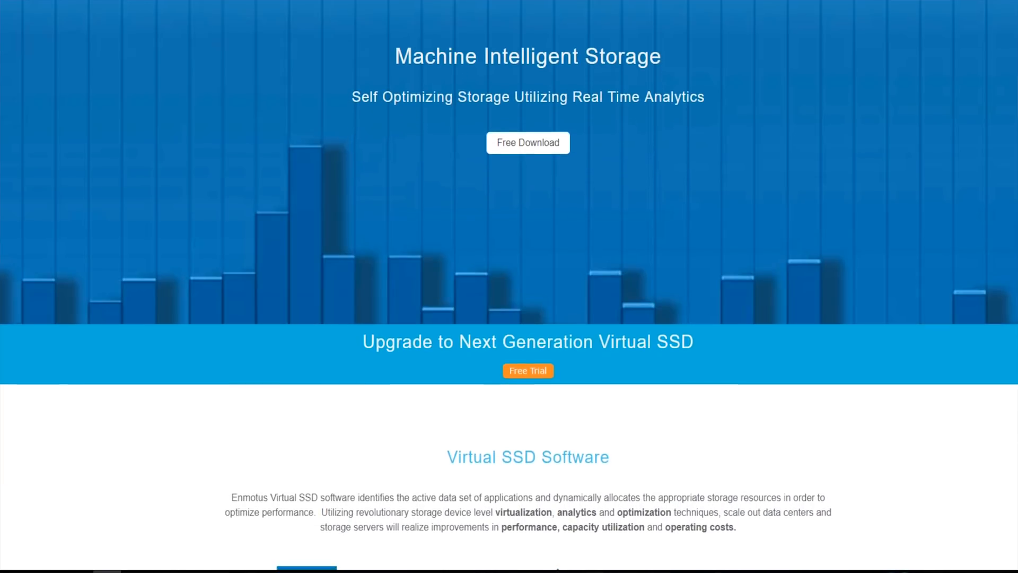
pyautogui.scroll(-3)
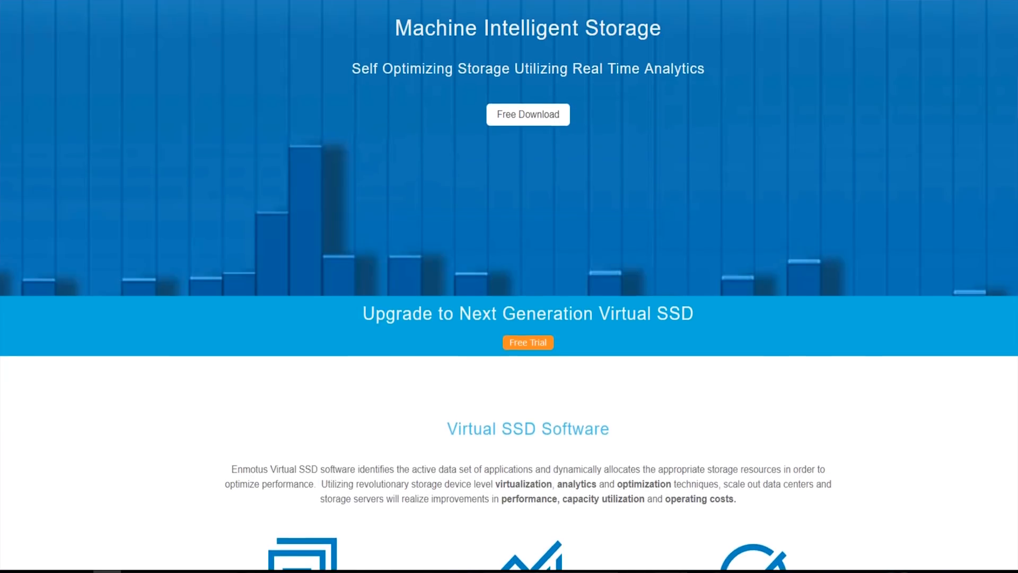
pyautogui.scroll(-3)
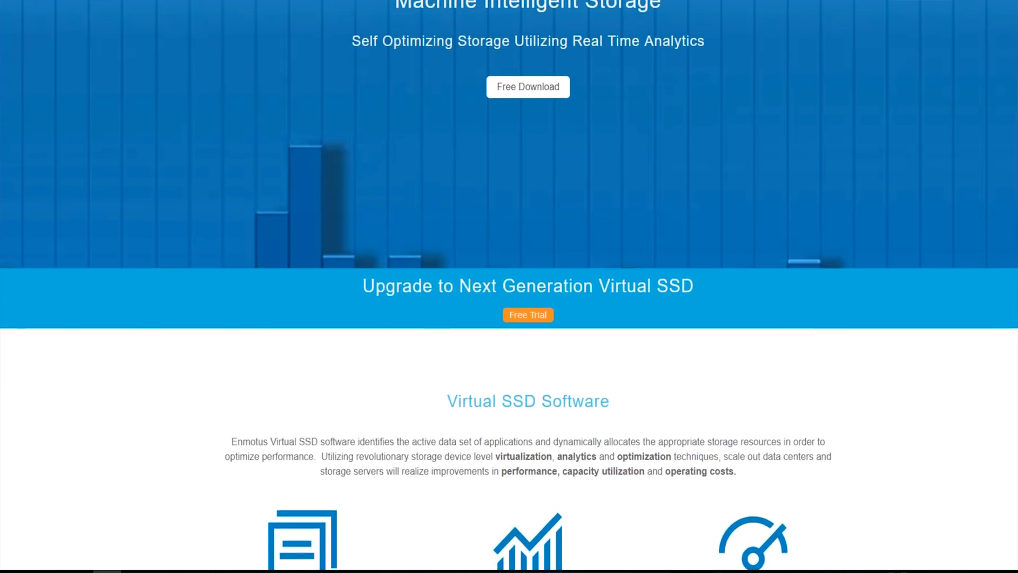
pyautogui.scroll(-3)
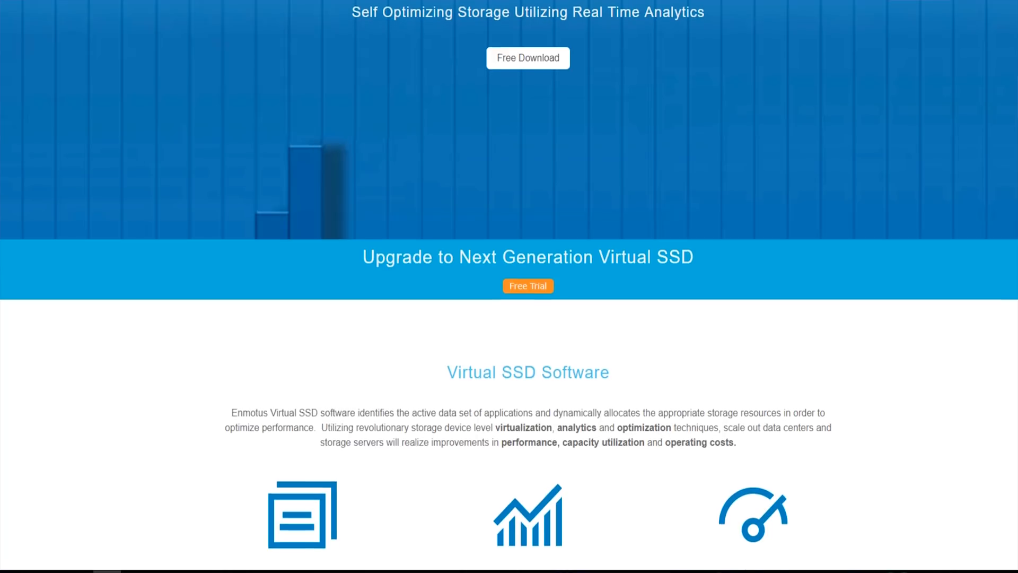